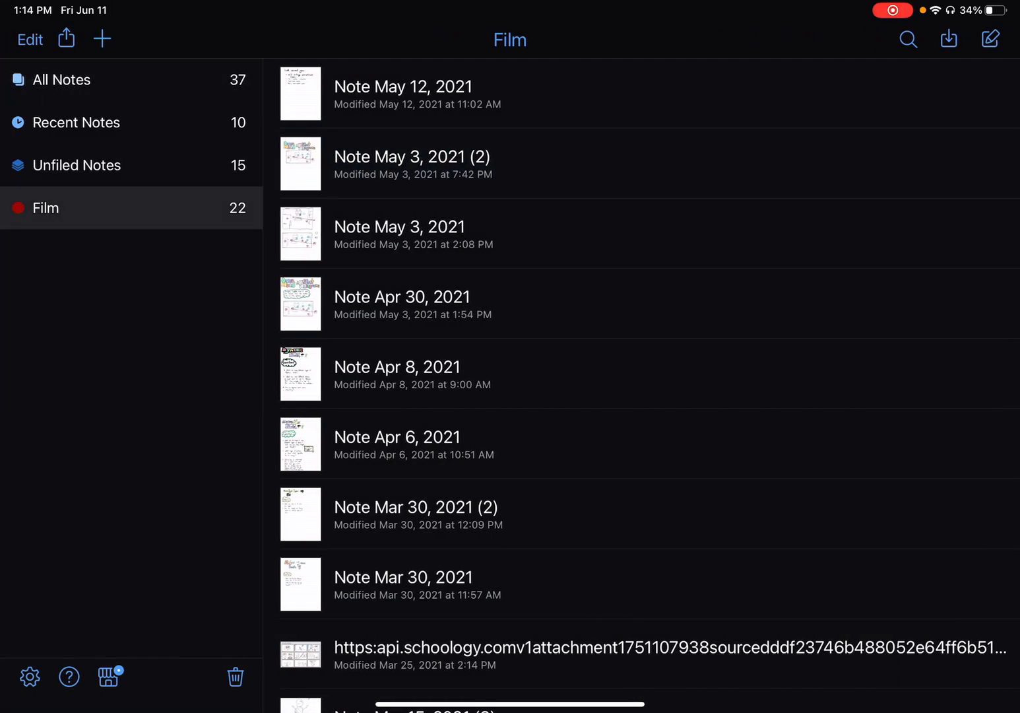
# Review the Auto-Backup setup (Google Drive, /Notability/, PDF) and the Manage Accounts list in Settings.
pyautogui.click(29, 676)
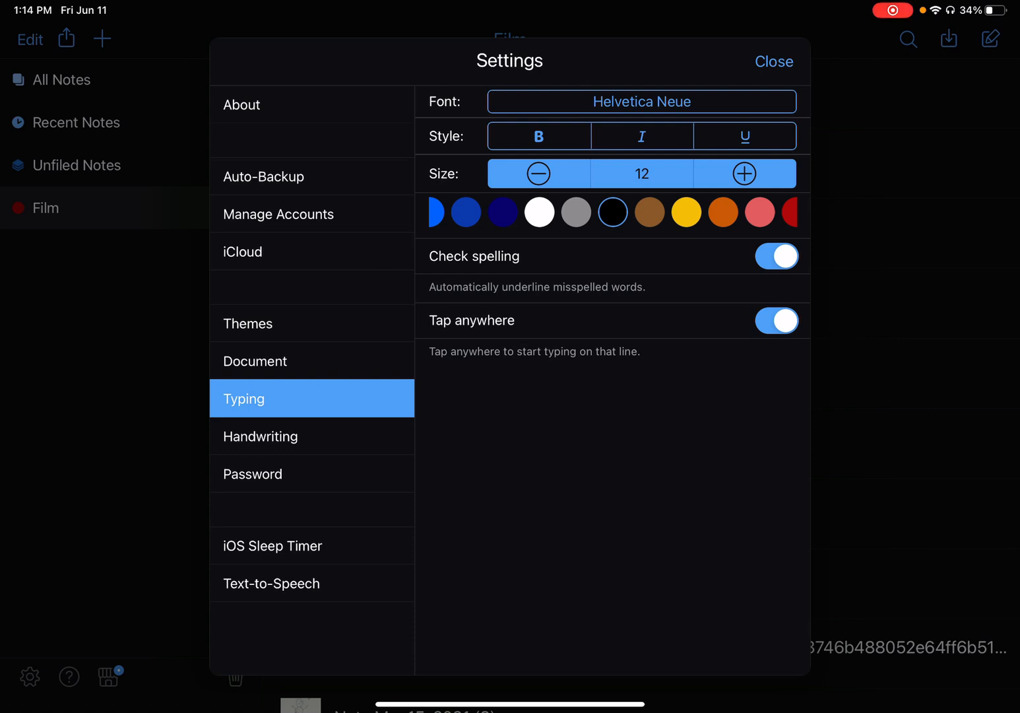
pyautogui.click(262, 177)
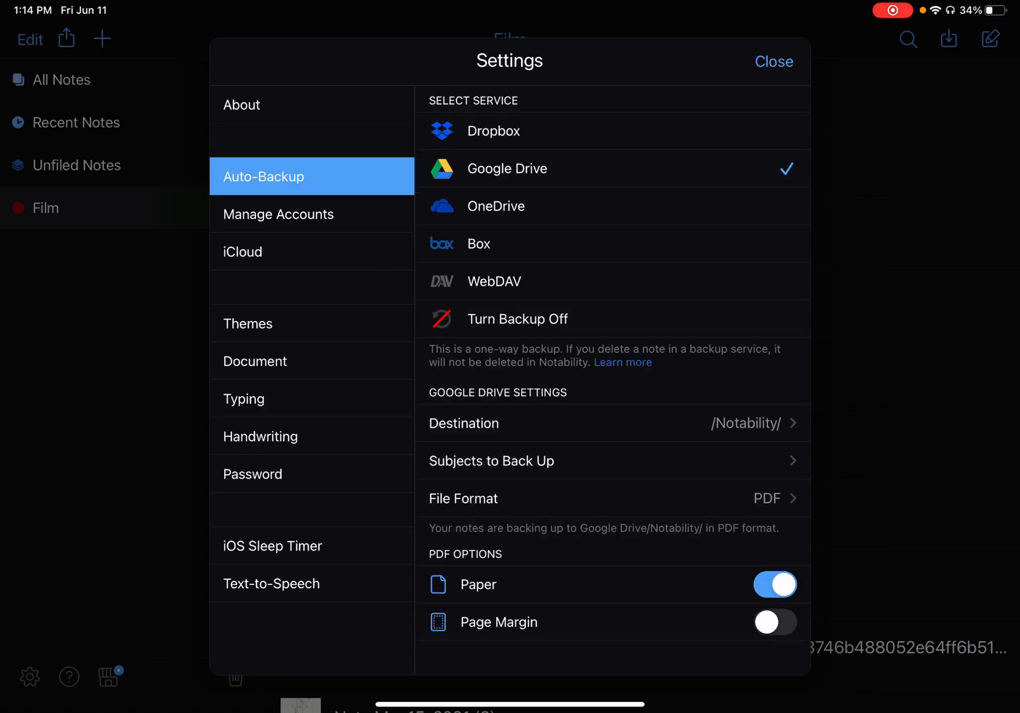
pyautogui.click(279, 213)
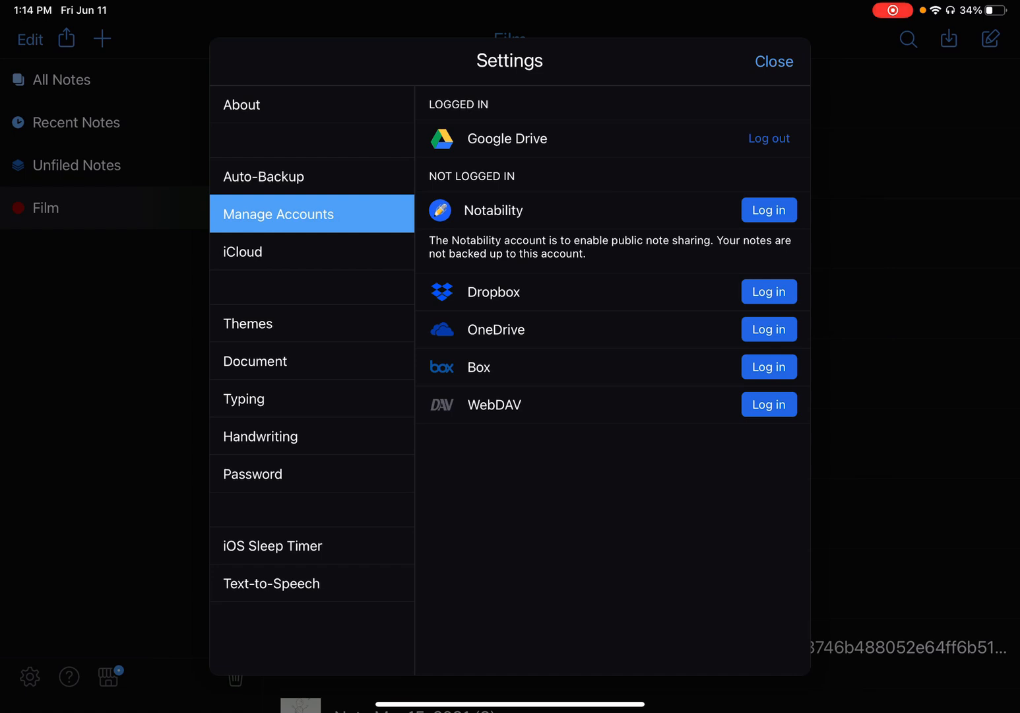
pyautogui.click(263, 177)
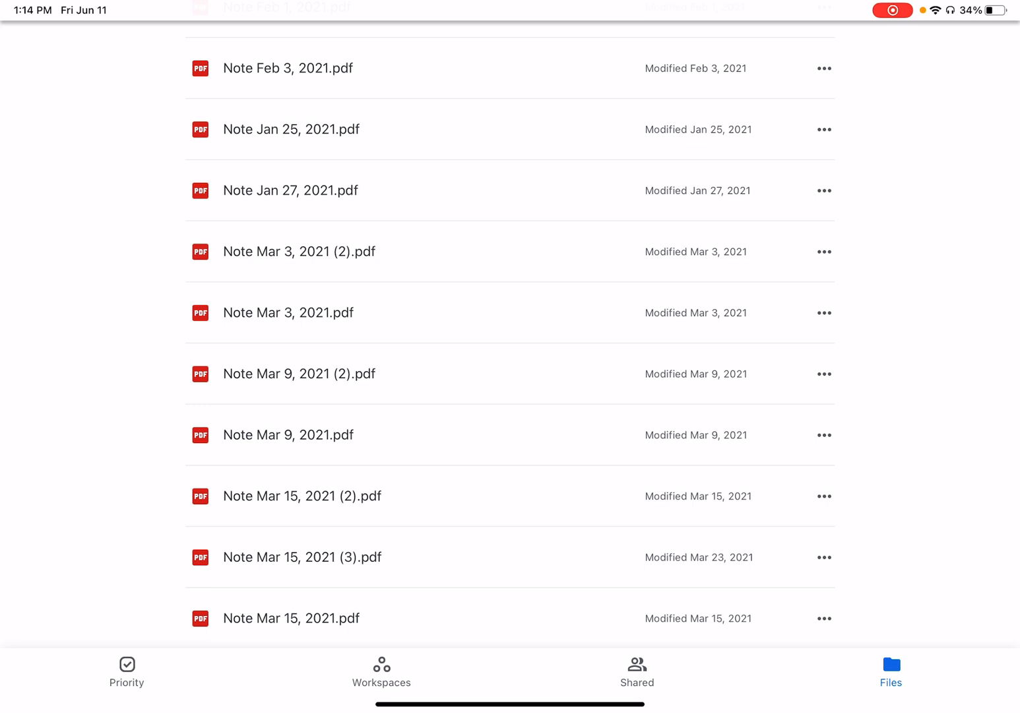
# View the backed-up 'Note May 3, 2021 (2).pdf' from the Google Drive Files list.
pyautogui.click(299, 494)
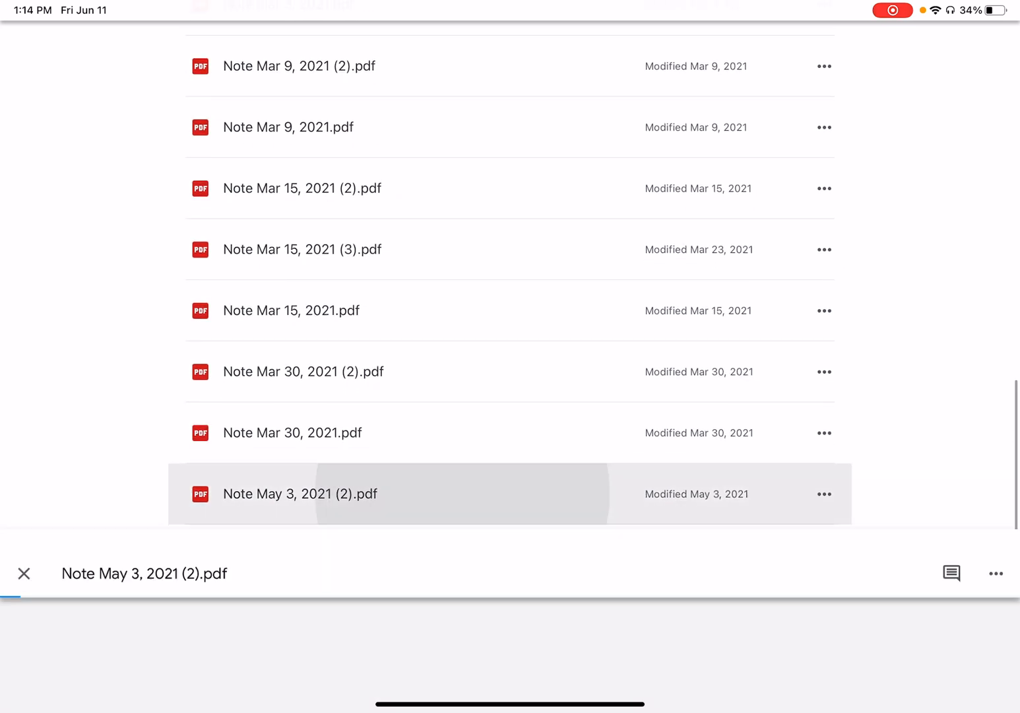
pyautogui.click(299, 494)
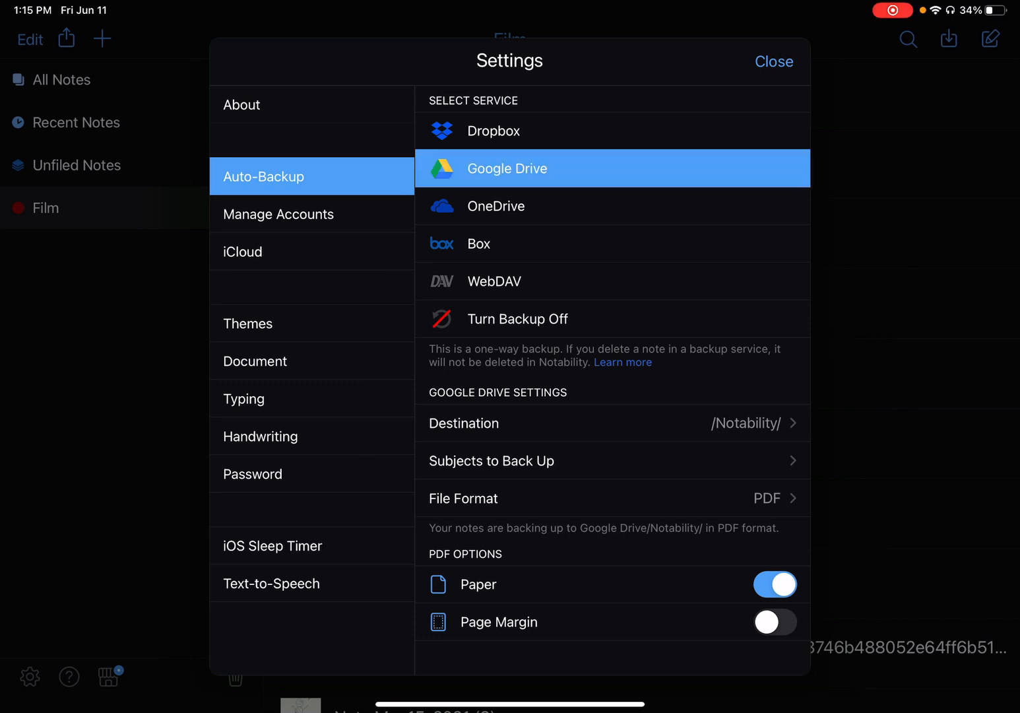
# Log out of the Google Drive account from Manage Accounts and confirm the logged-out message.
pyautogui.click(279, 214)
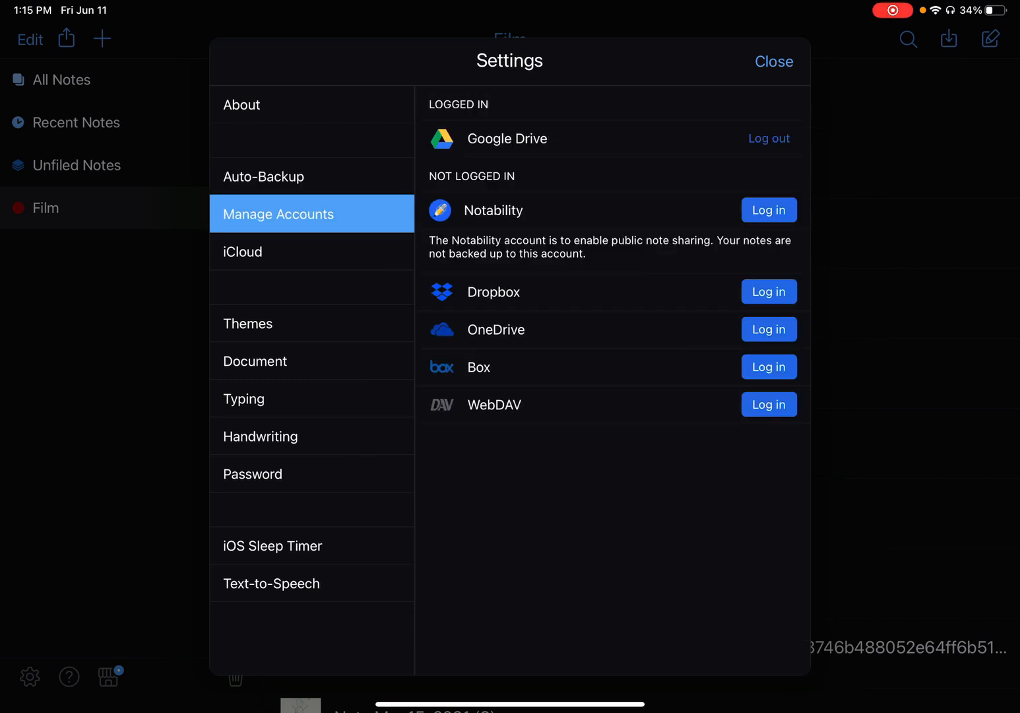
pyautogui.click(768, 137)
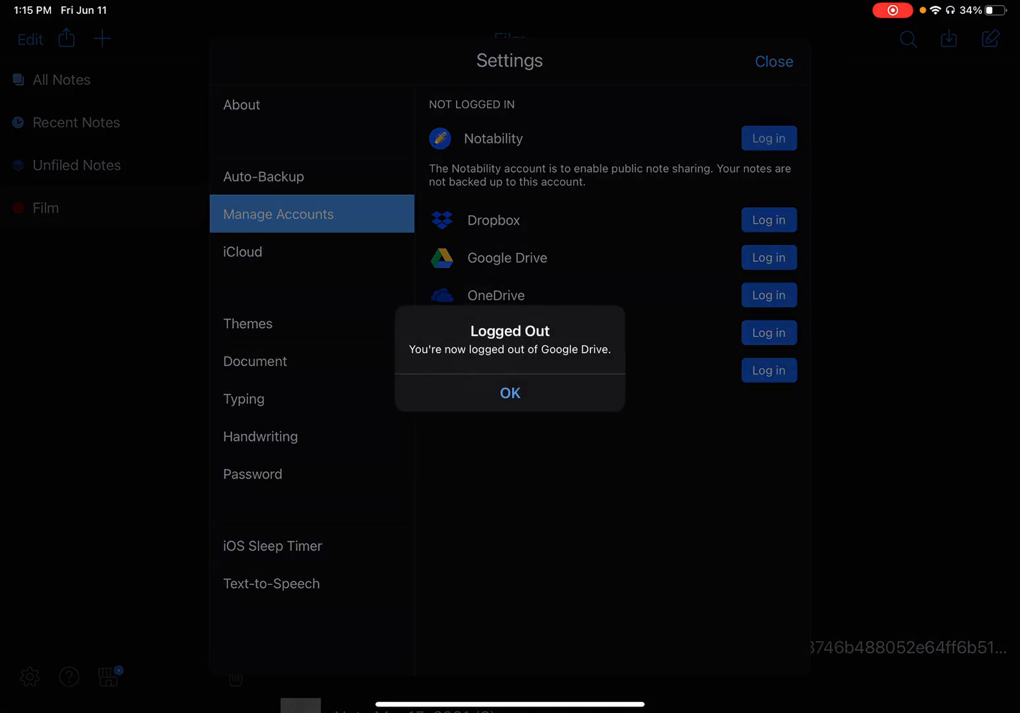
pyautogui.click(509, 393)
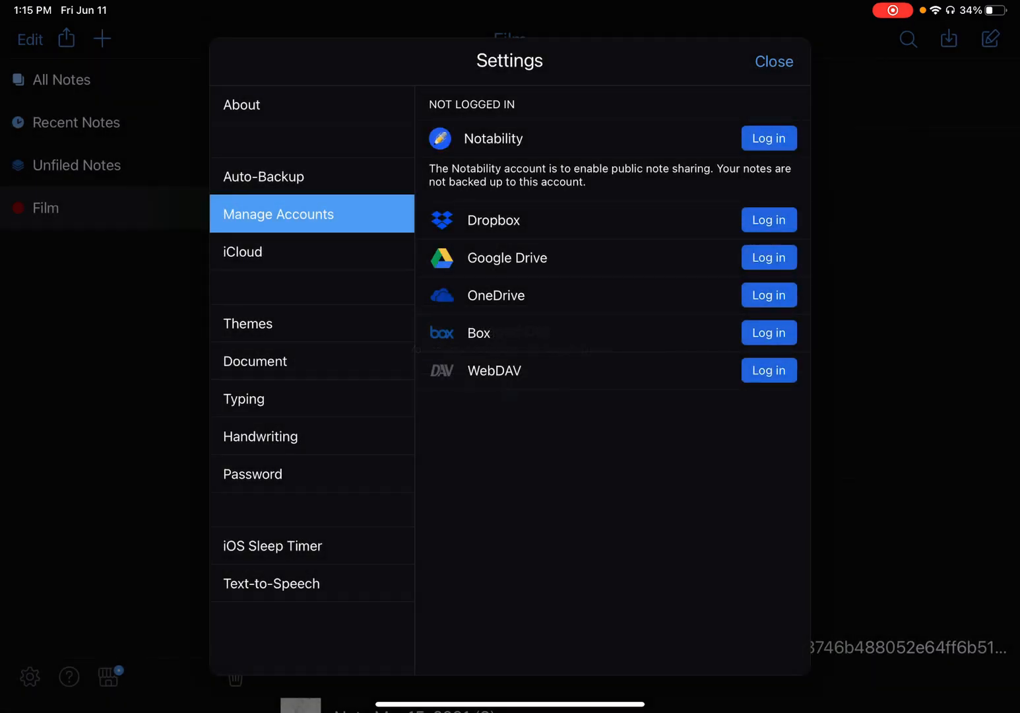
# Reopen Settings on the accounts list and begin logging in to Google Drive again.
pyautogui.click(773, 61)
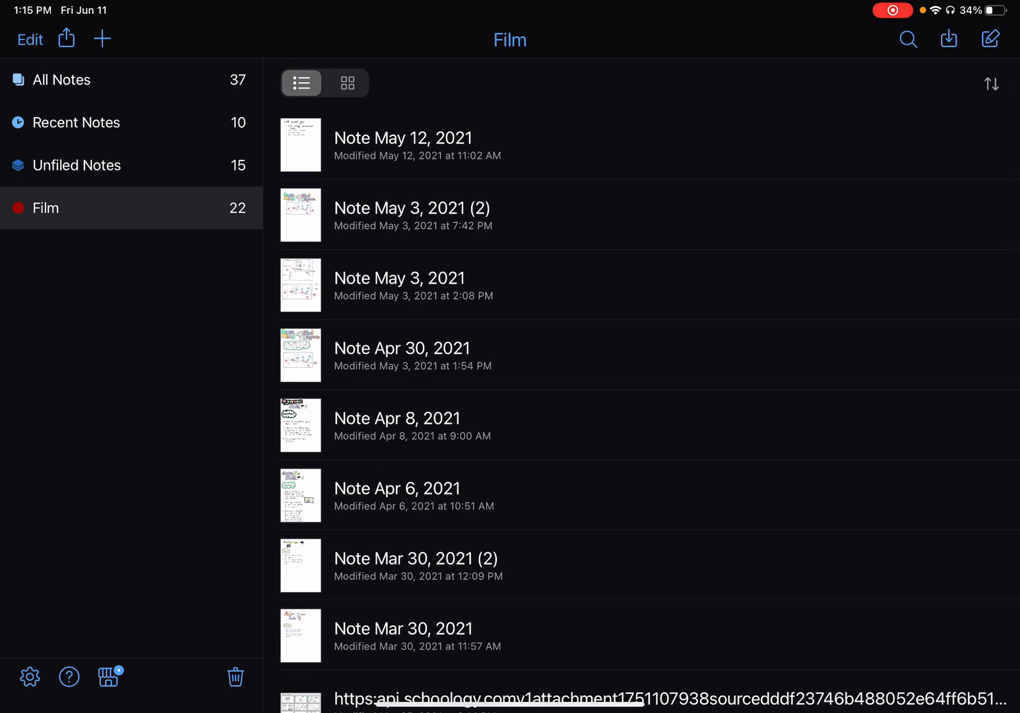
pyautogui.click(29, 676)
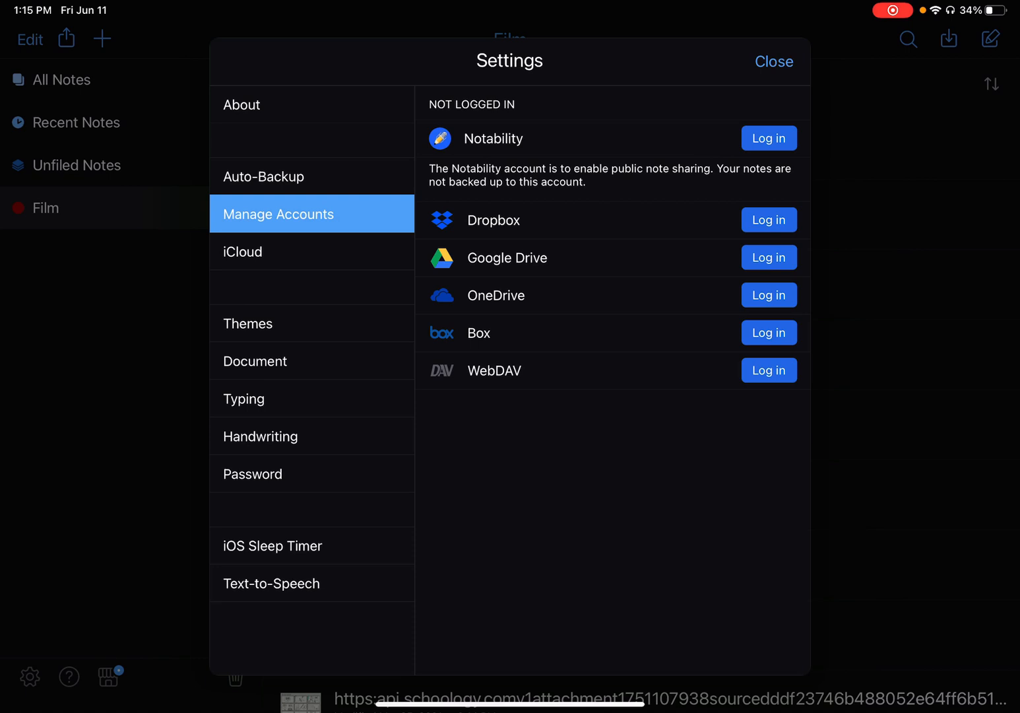
pyautogui.click(768, 256)
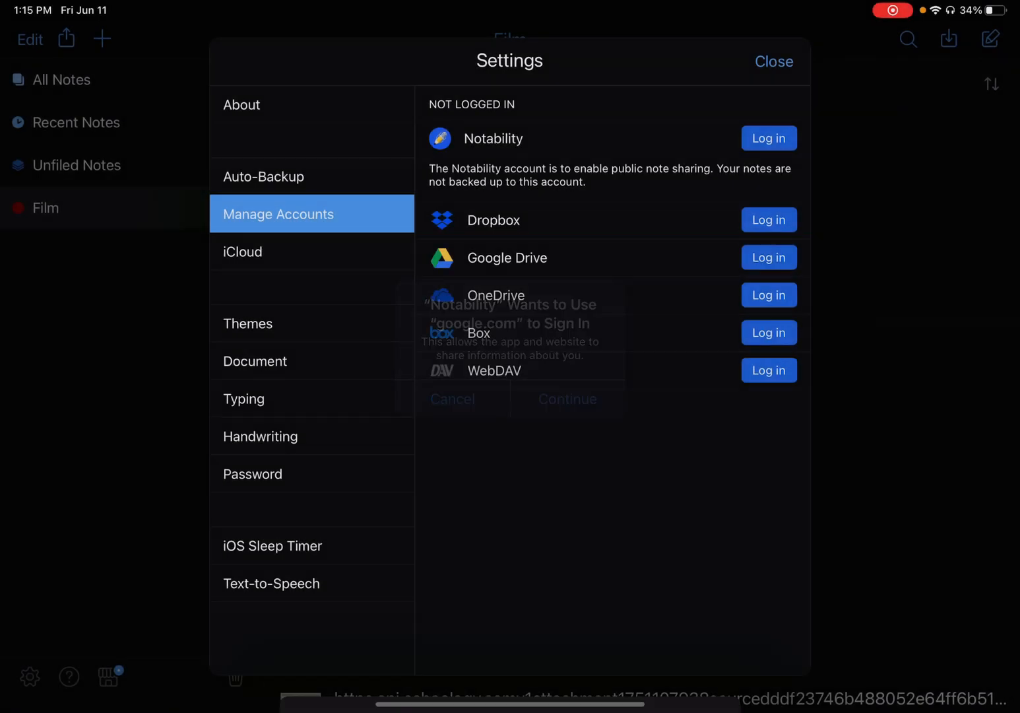
# Sign in through google.com with the chosen account and password, then allow Notability access to Drive files.
pyautogui.click(567, 399)
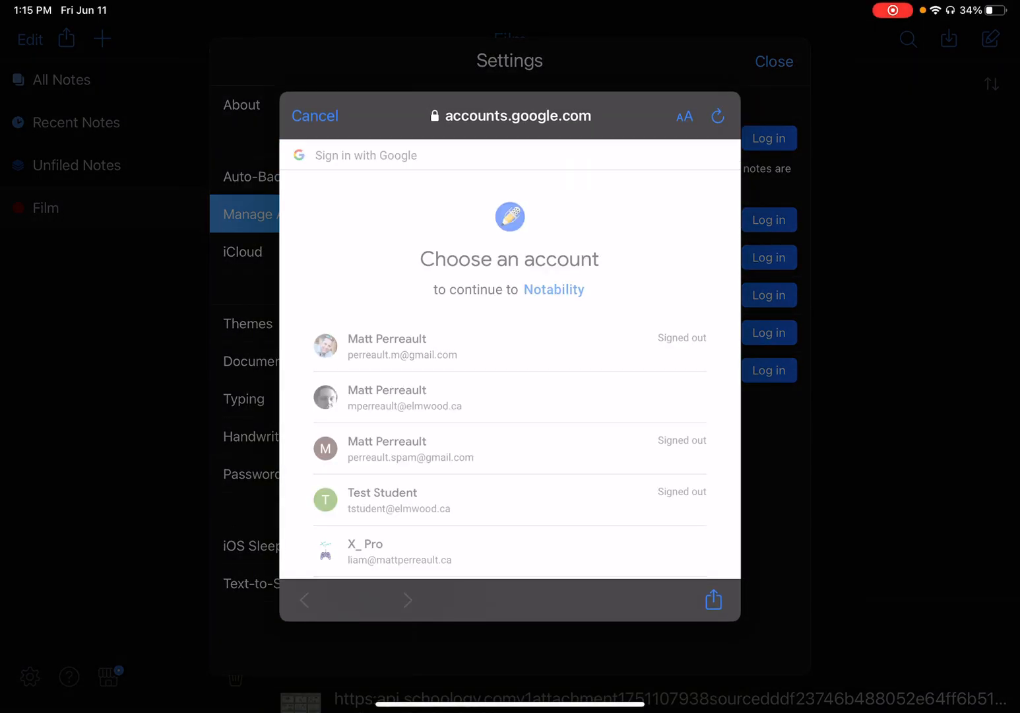
pyautogui.click(405, 397)
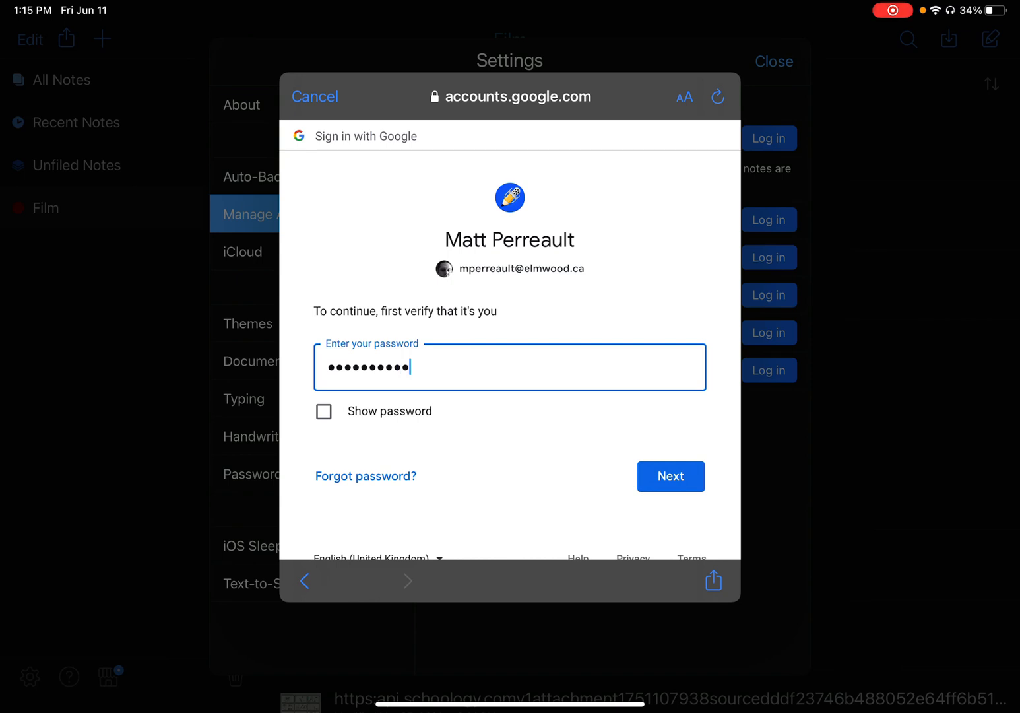
pyautogui.click(670, 475)
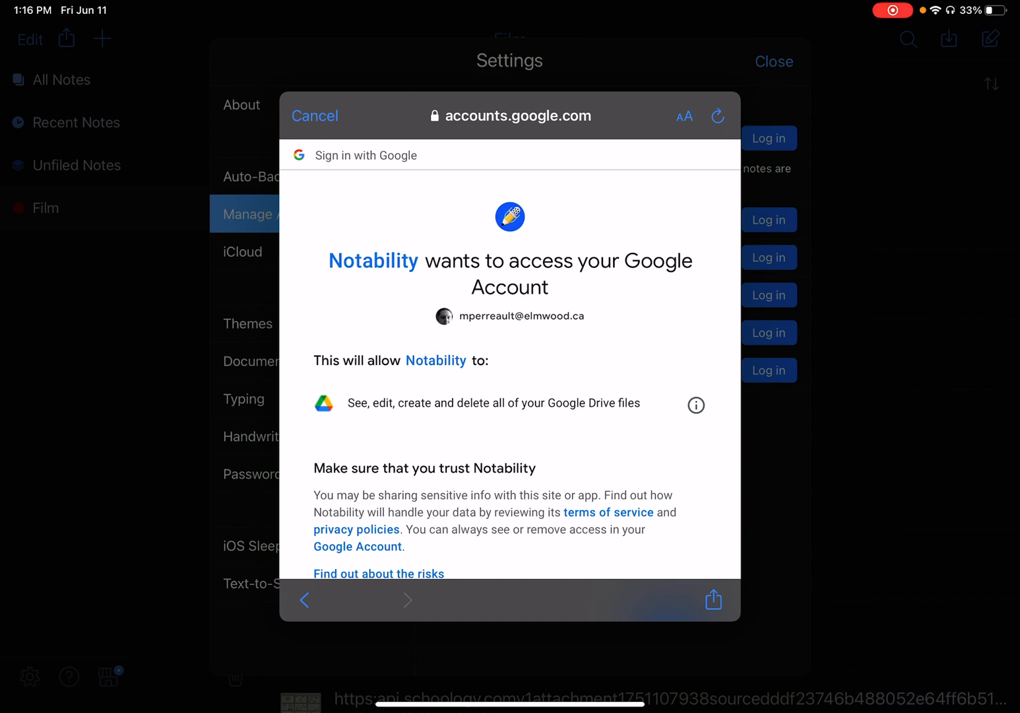
pyautogui.scroll(-3)
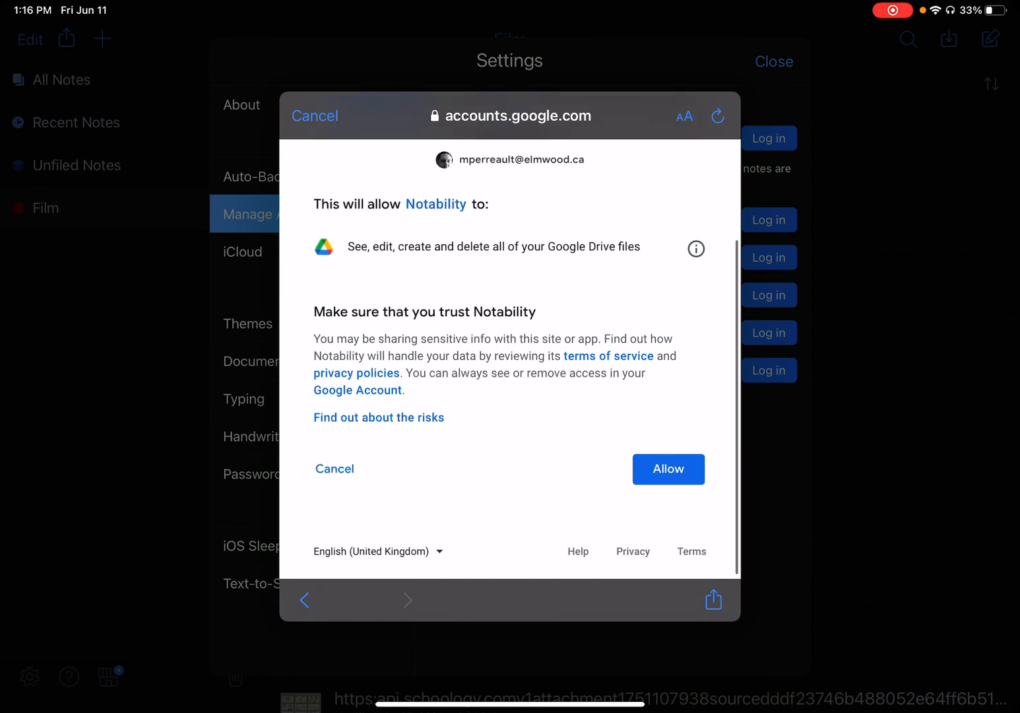
pyautogui.click(668, 470)
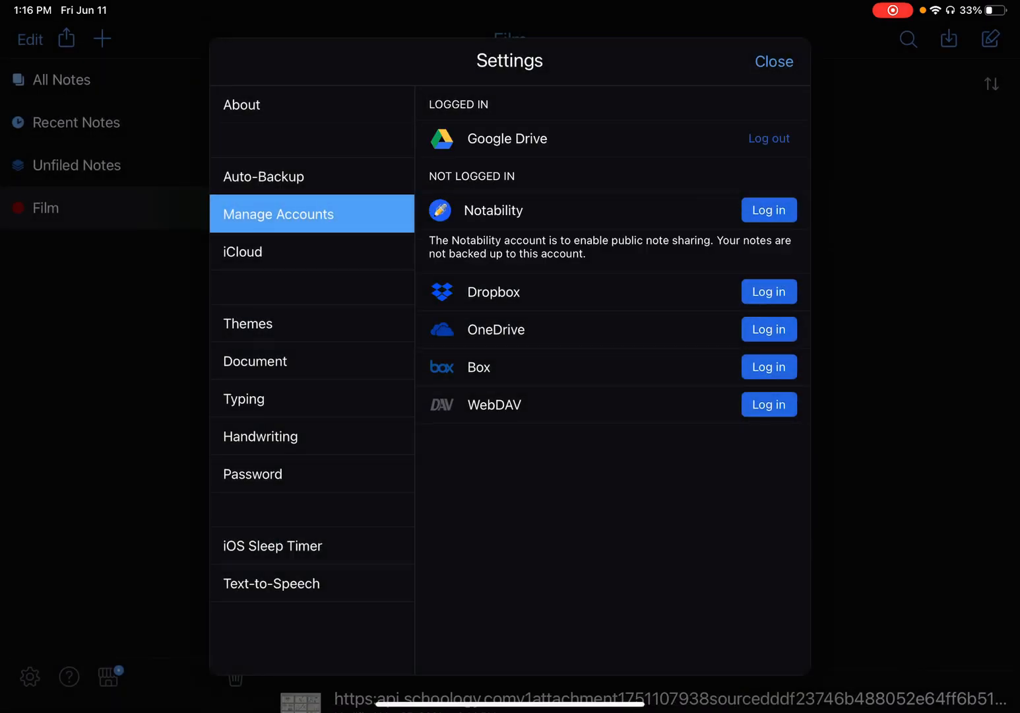
# Choose Google Drive as the Auto-Backup service and confirm the Auto-Backup prompt.
pyautogui.click(262, 177)
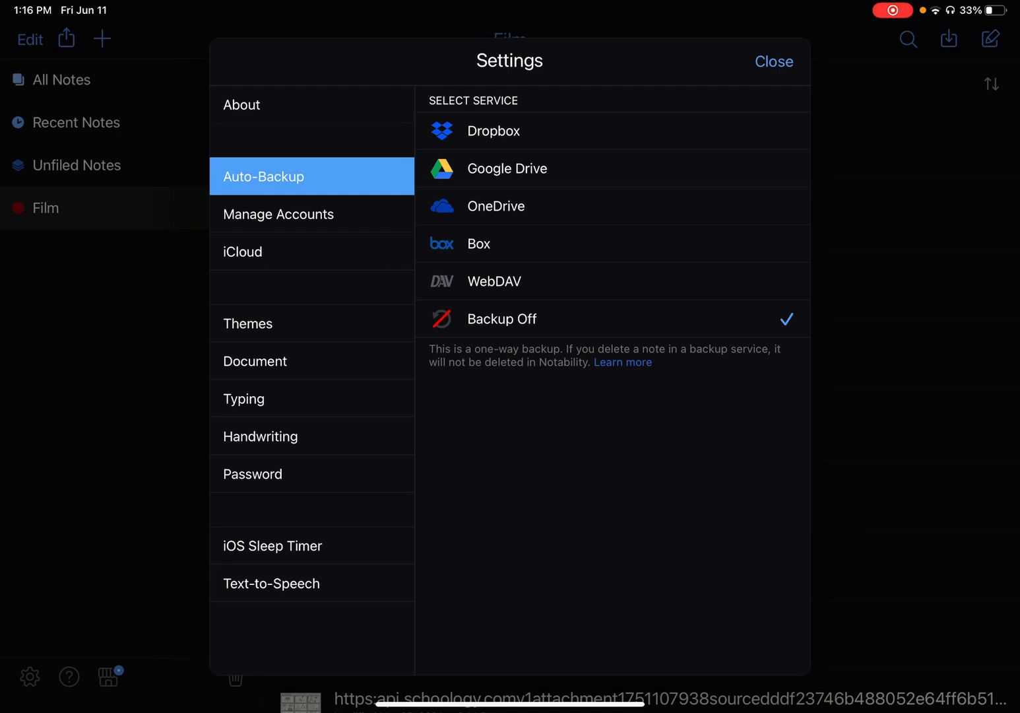
pyautogui.click(507, 169)
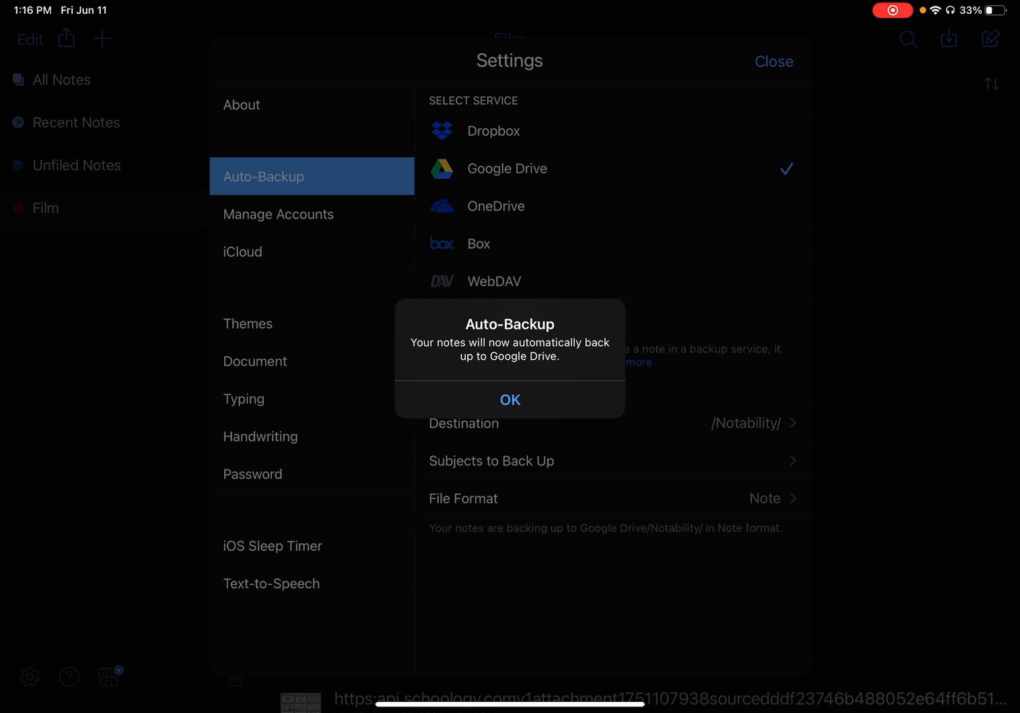
pyautogui.click(510, 399)
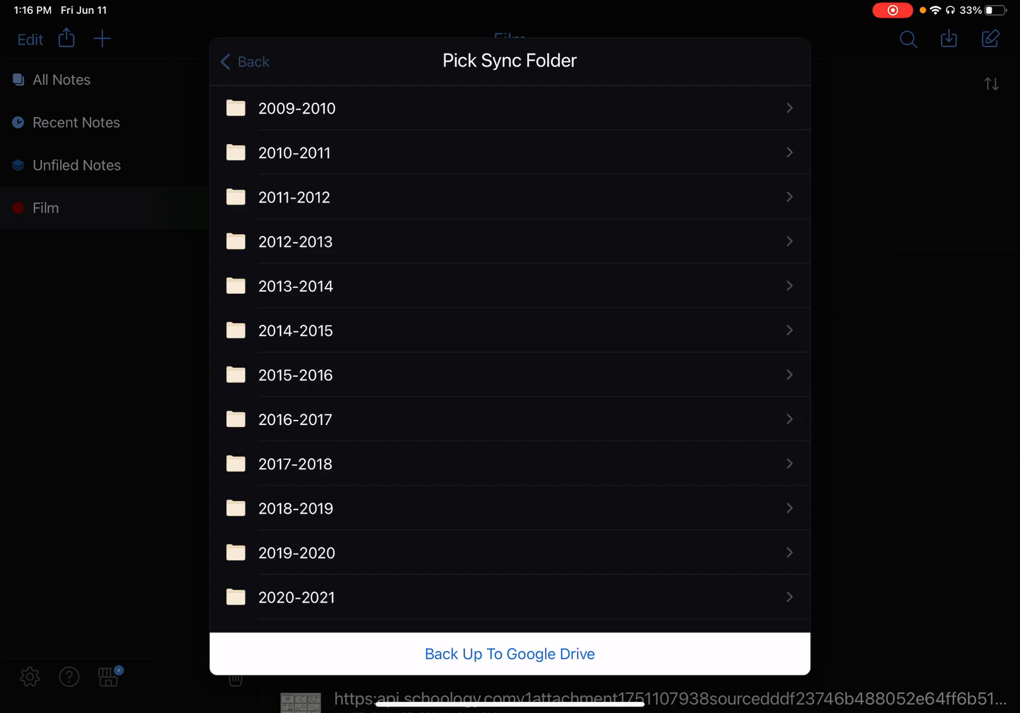
# Pick the /Notability/ sync folder with PDF format and close Settings so the backup starts.
pyautogui.click(243, 60)
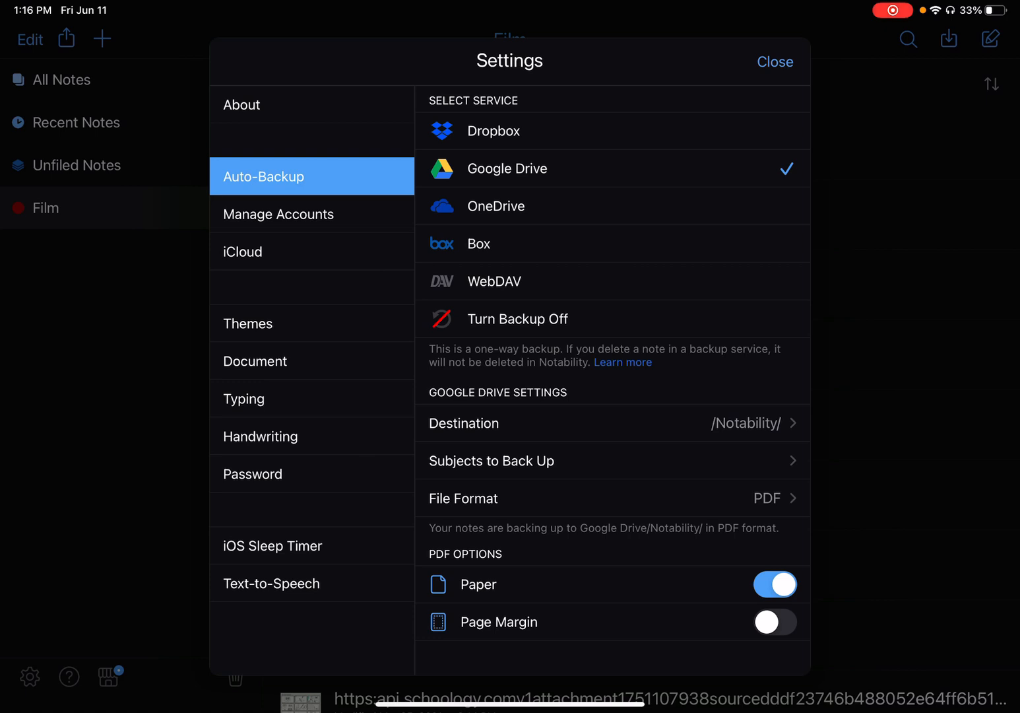
pyautogui.click(776, 60)
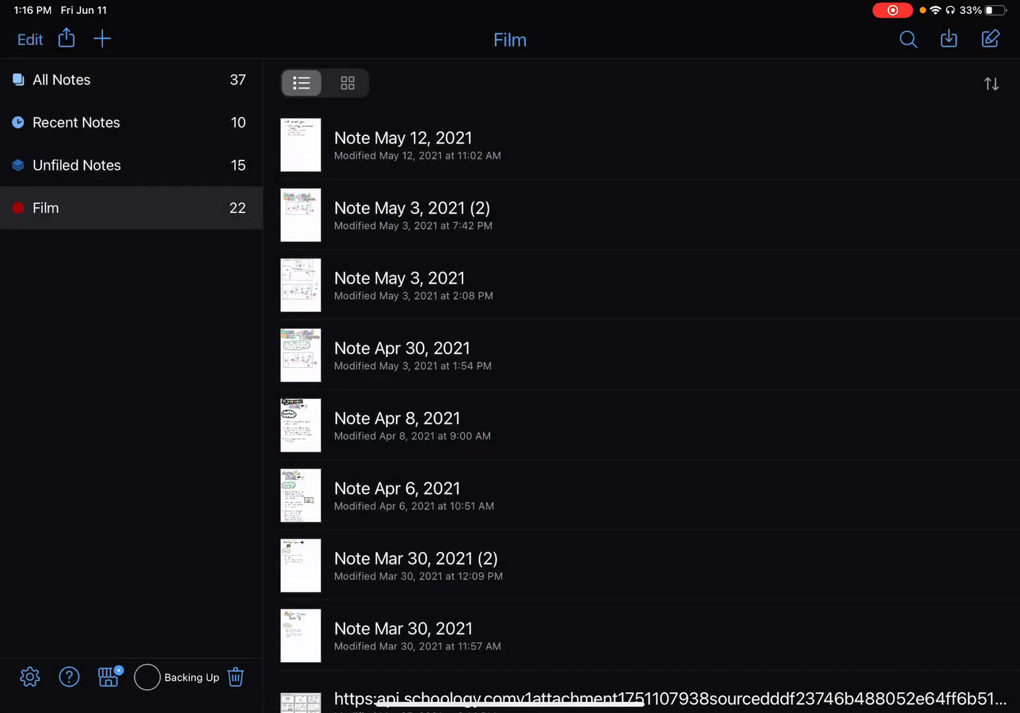